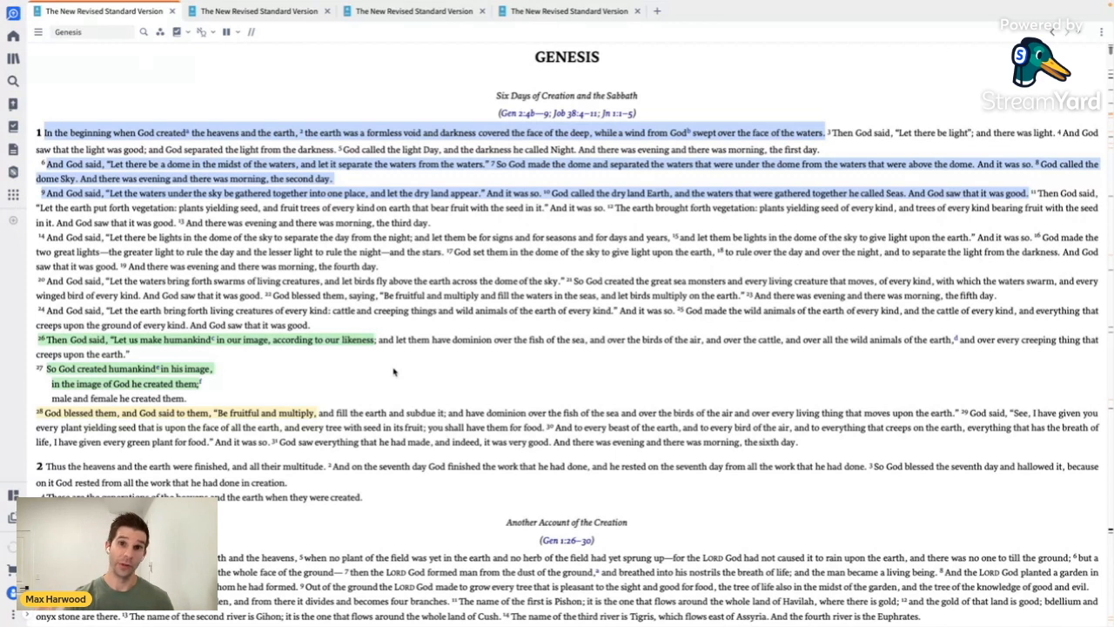
scroll(up, 3)
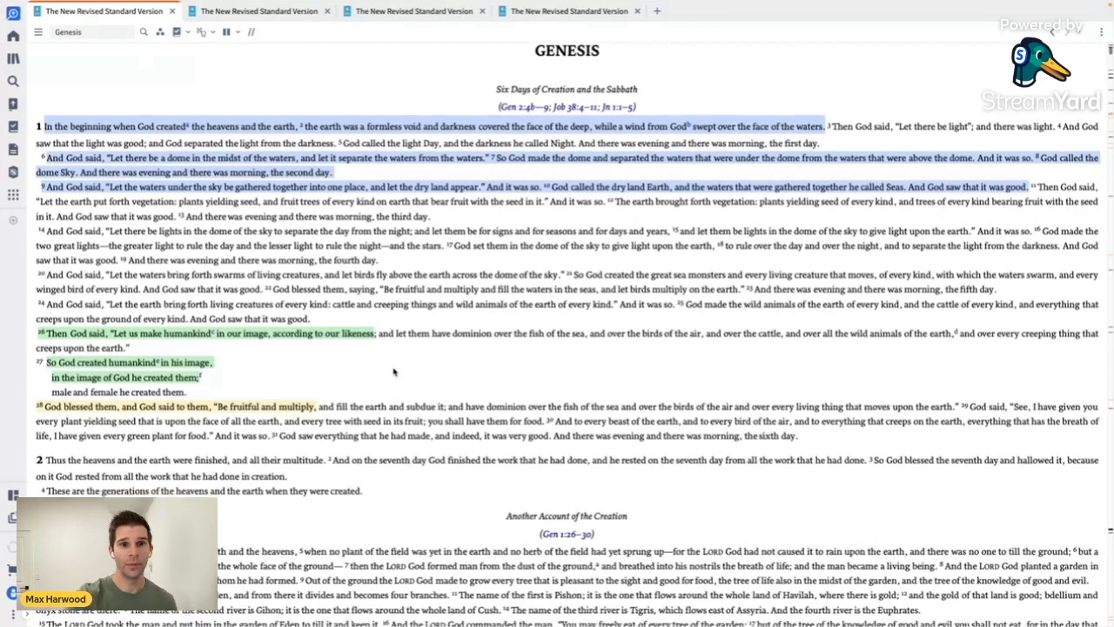
scroll(up, 3)
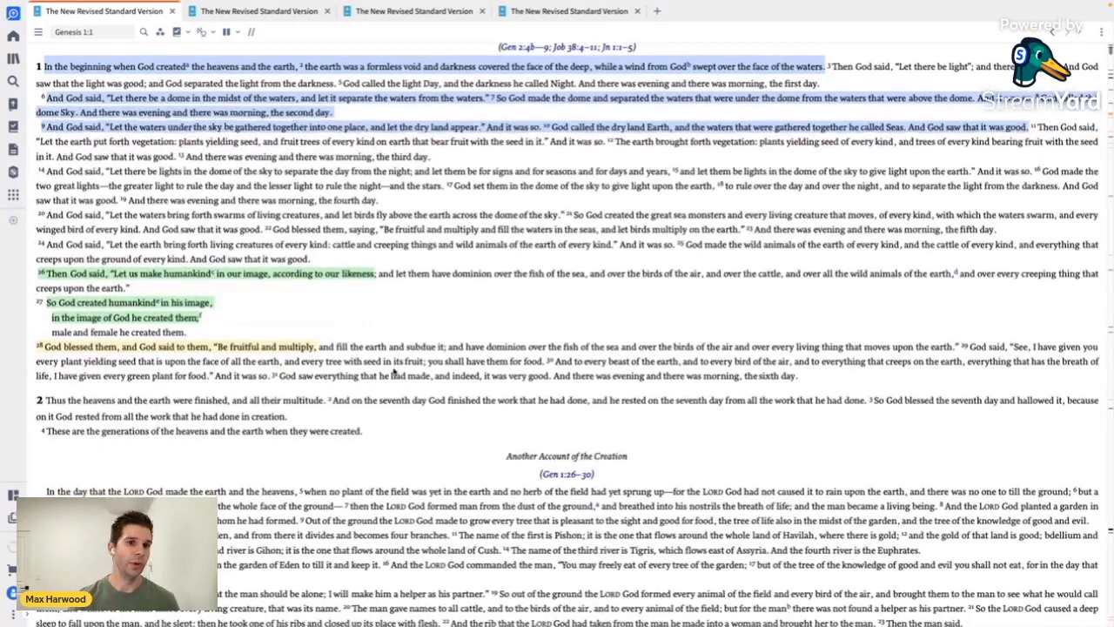
scroll(down, 3)
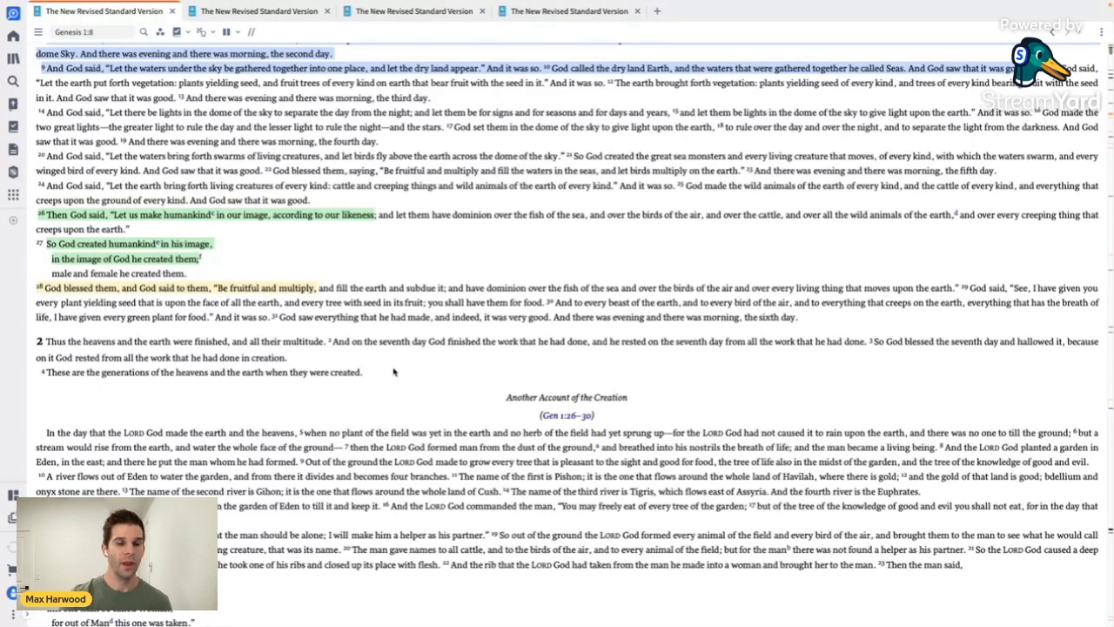
scroll(down, 3)
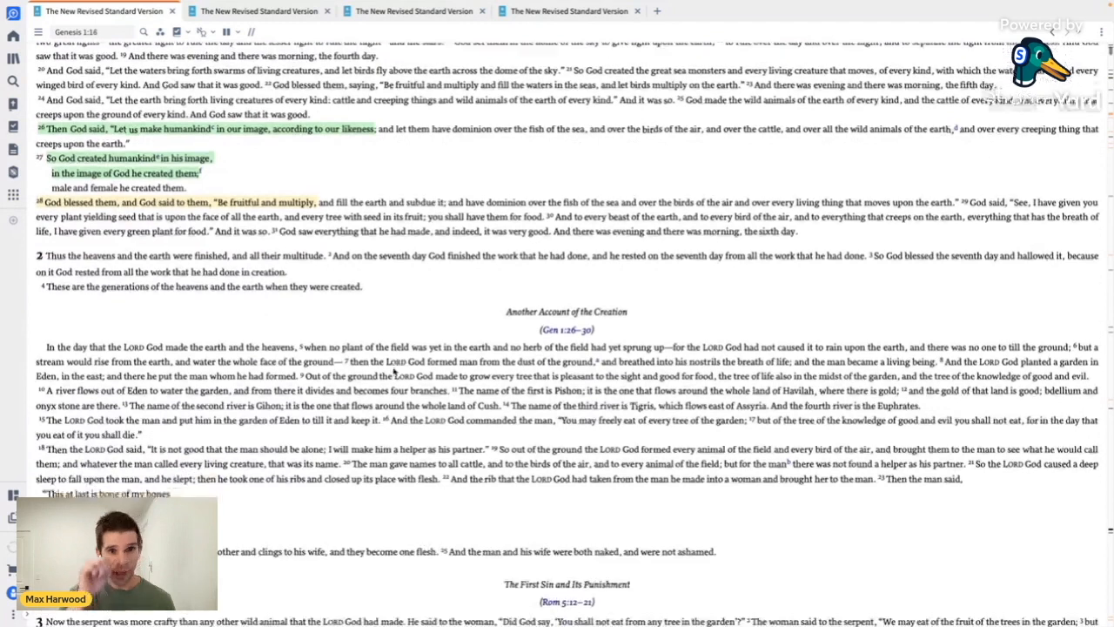
scroll(up, 3)
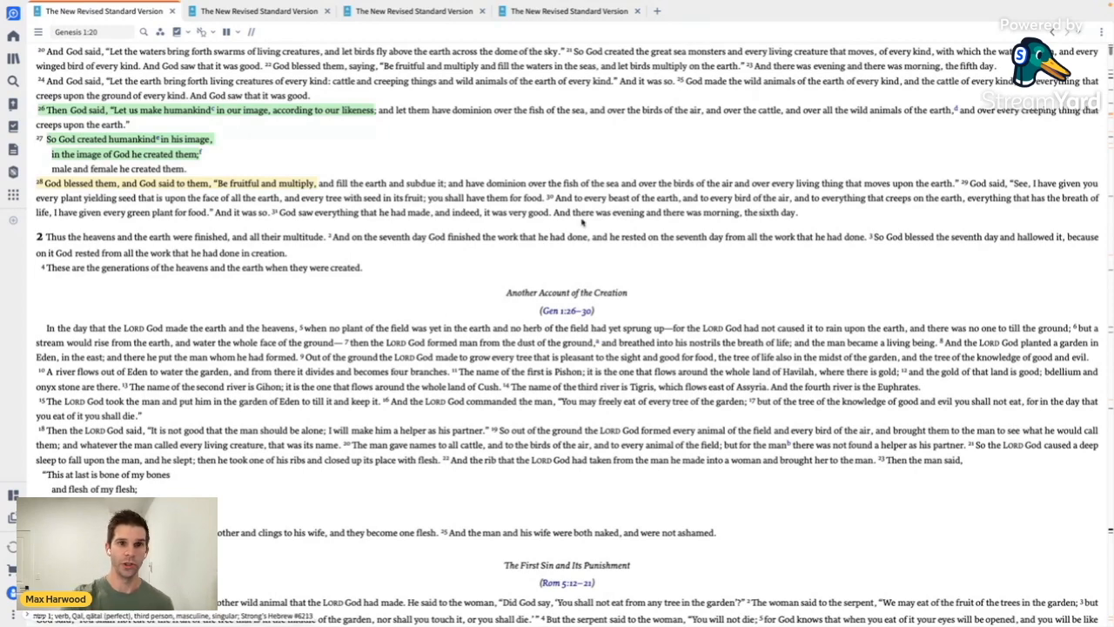
scroll(up, 3)
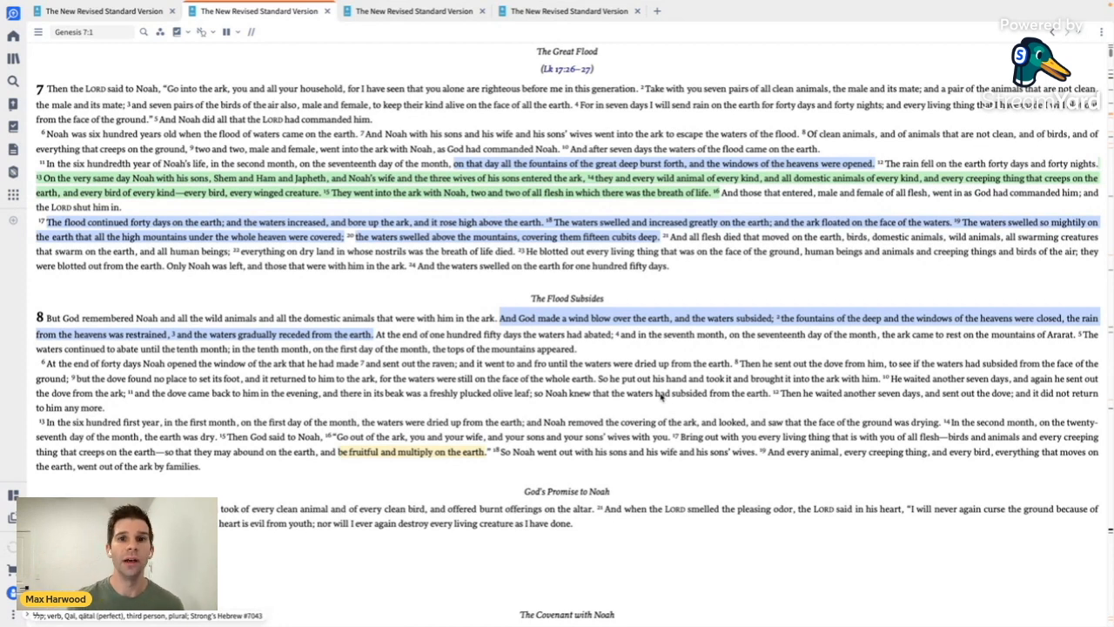
scroll(up, 3)
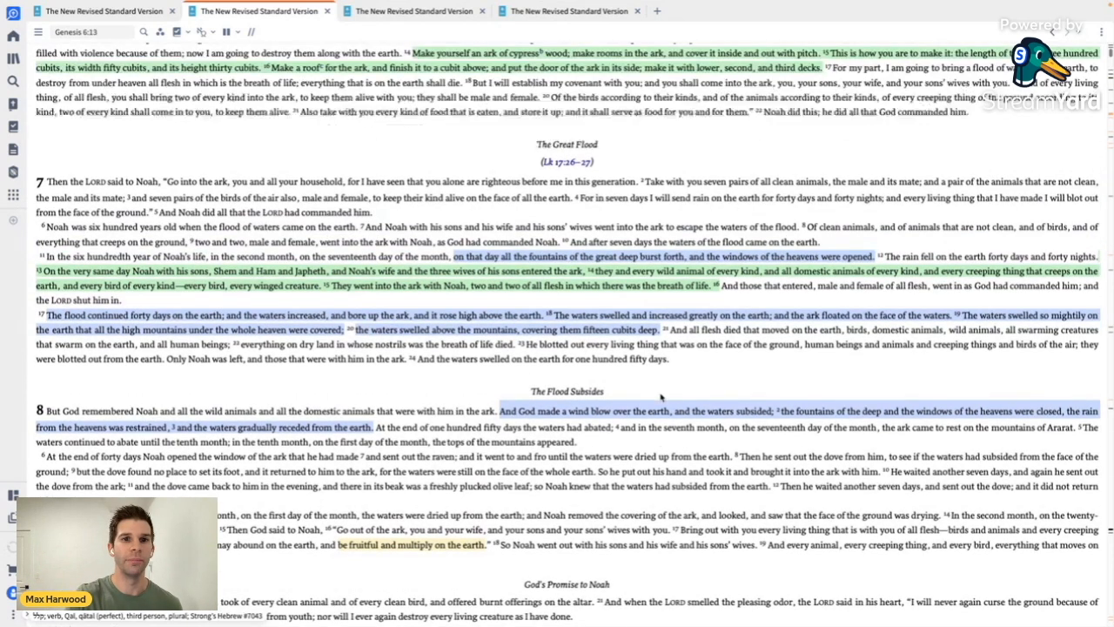
scroll(up, 3)
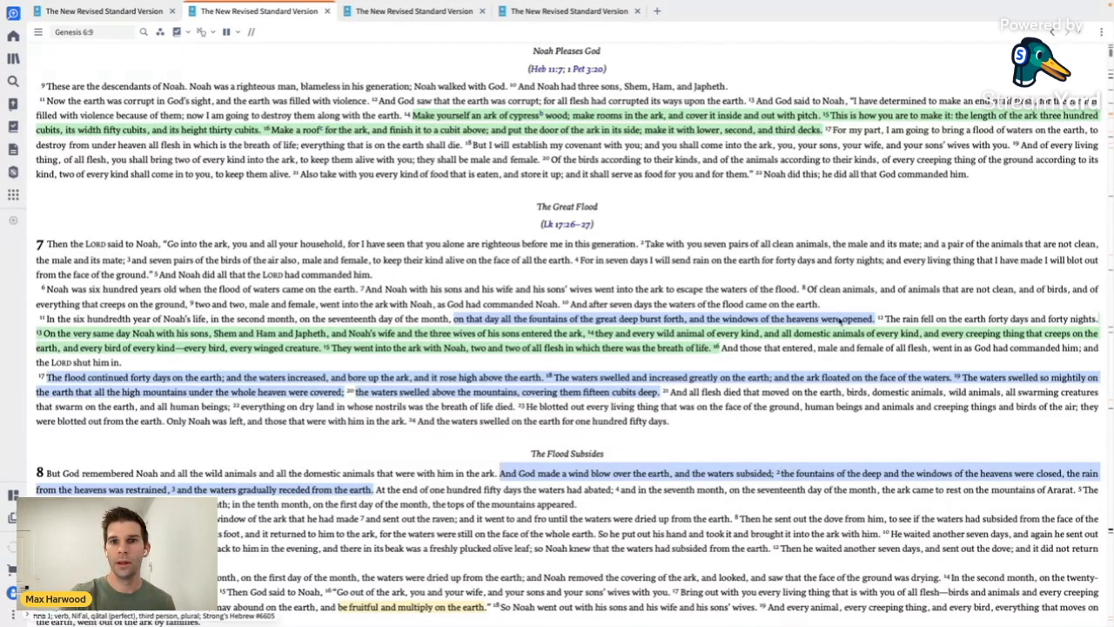
scroll(down, 3)
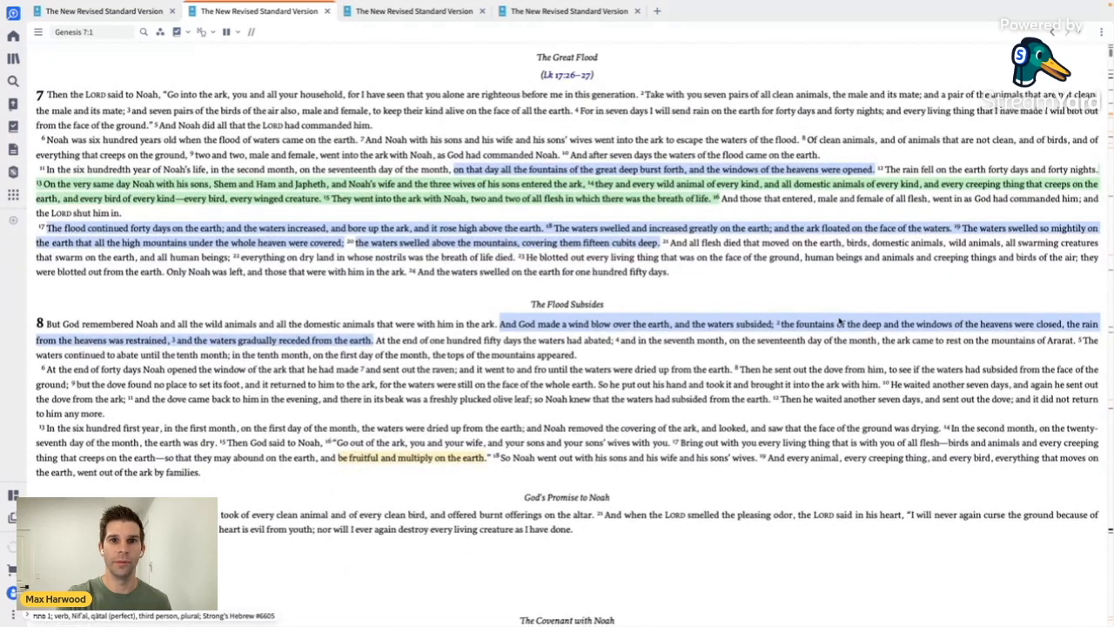
scroll(down, 3)
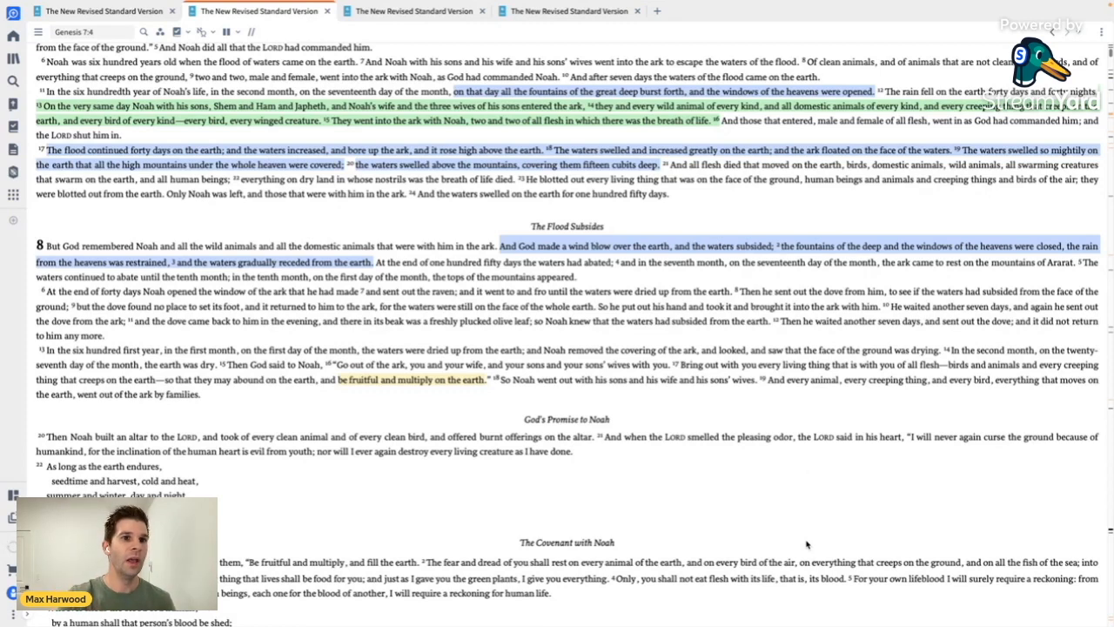
scroll(down, 3)
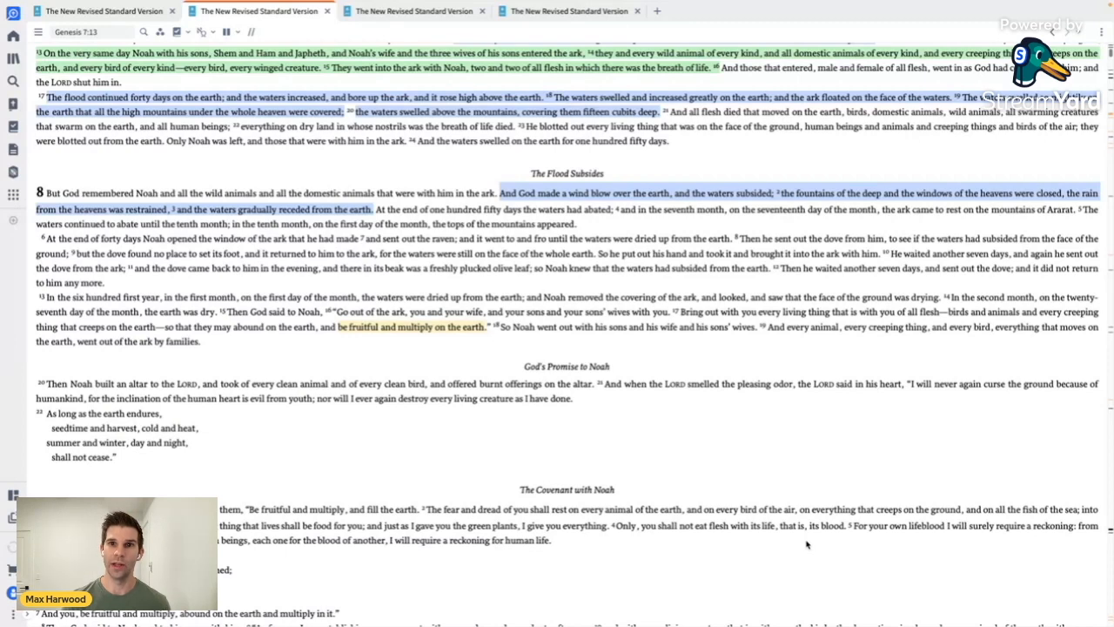
scroll(up, 3)
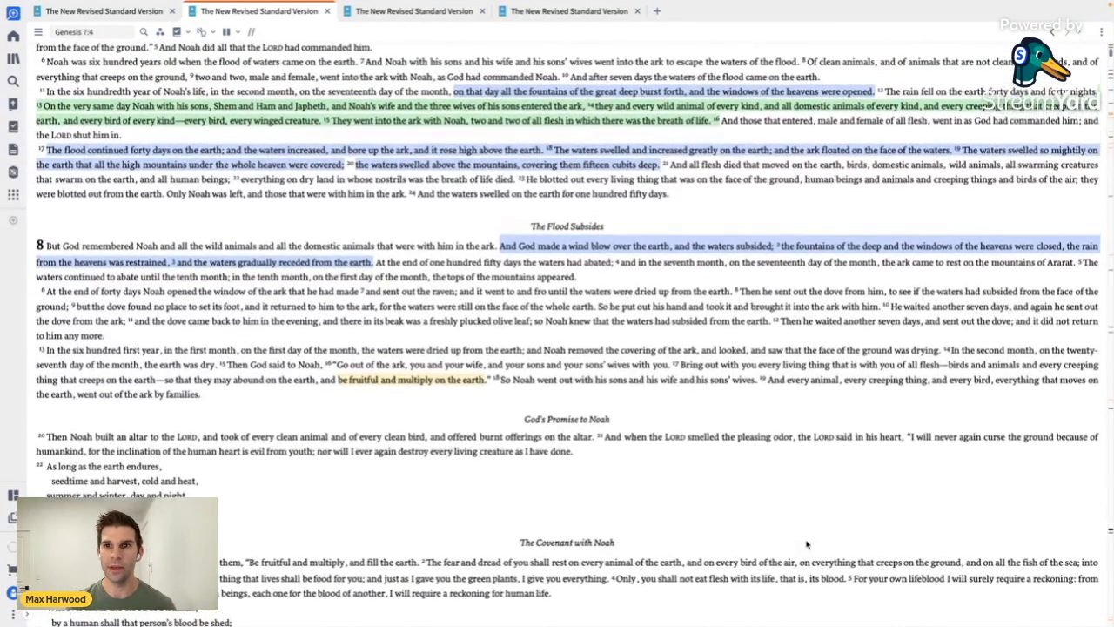
scroll(up, 3)
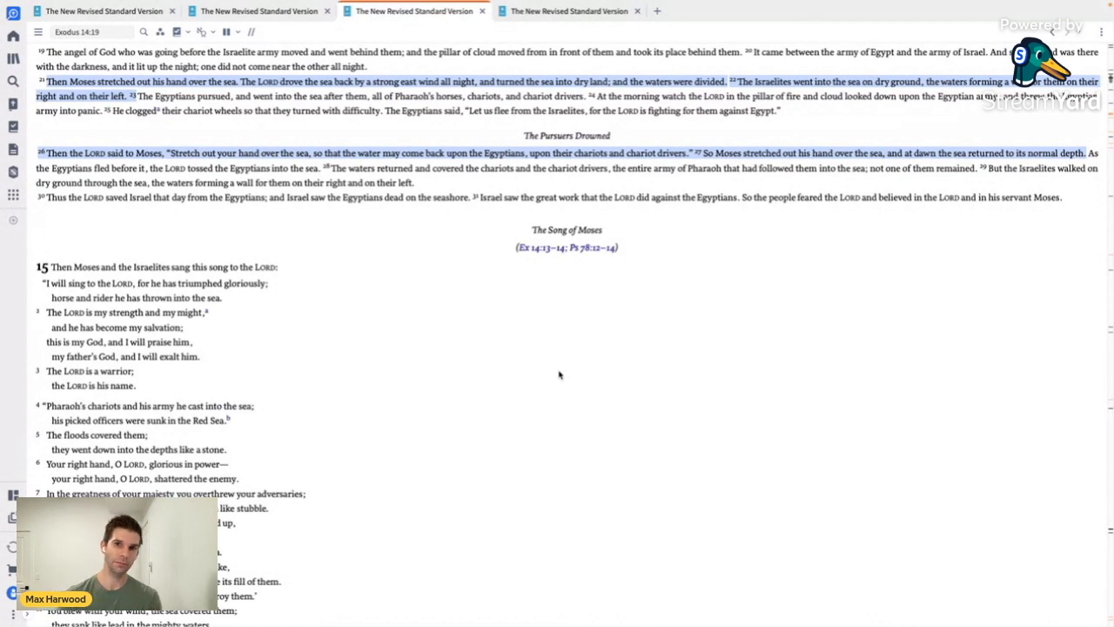
scroll(up, 3)
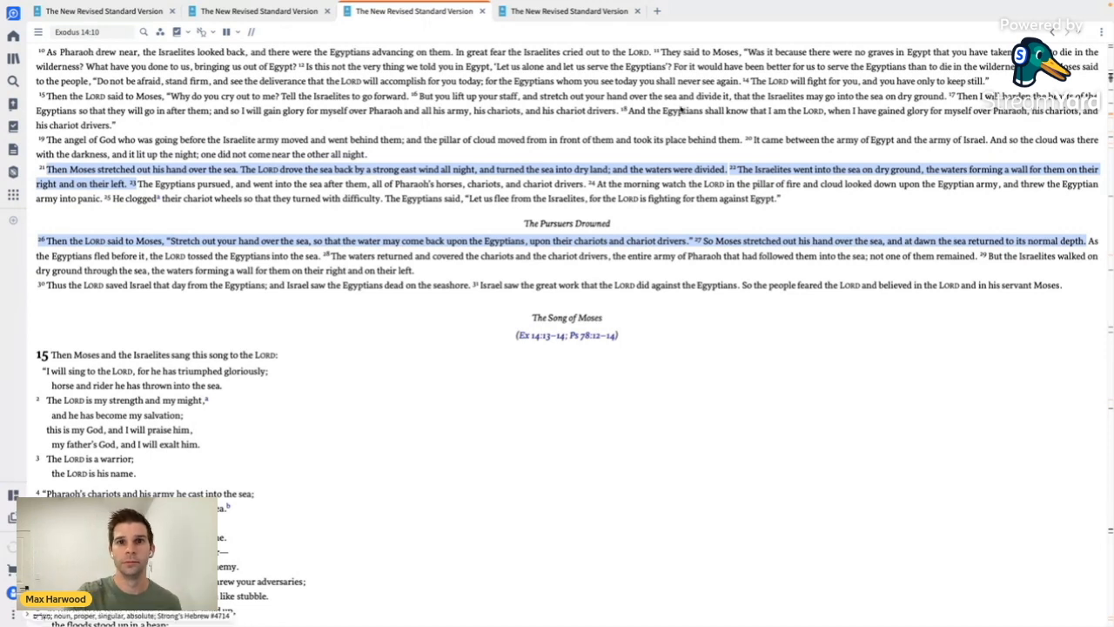
mouse_move(569, 11)
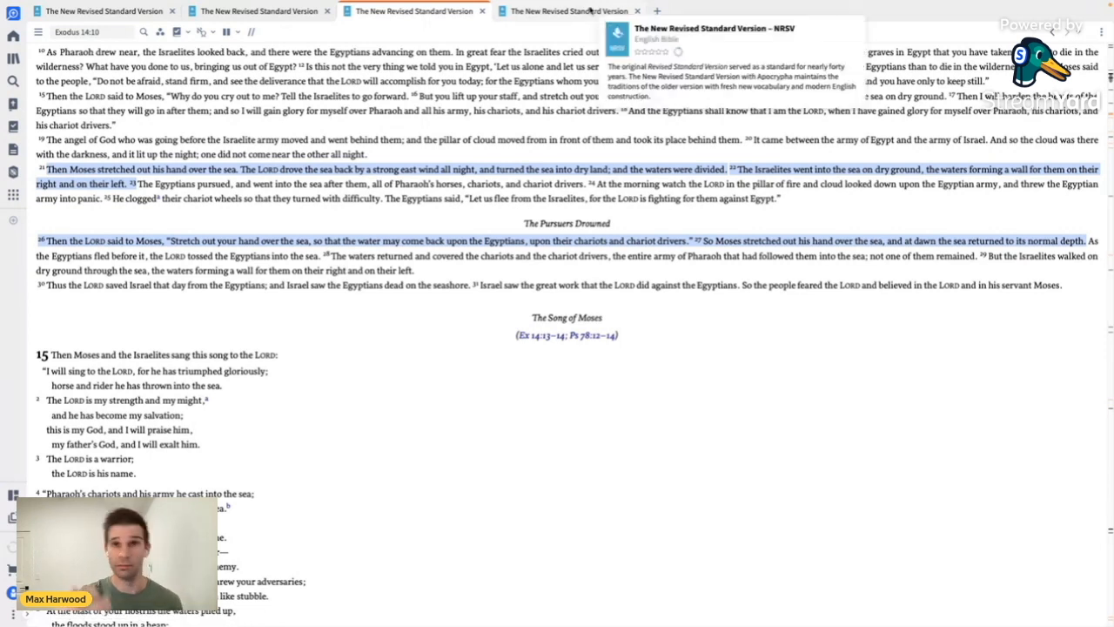